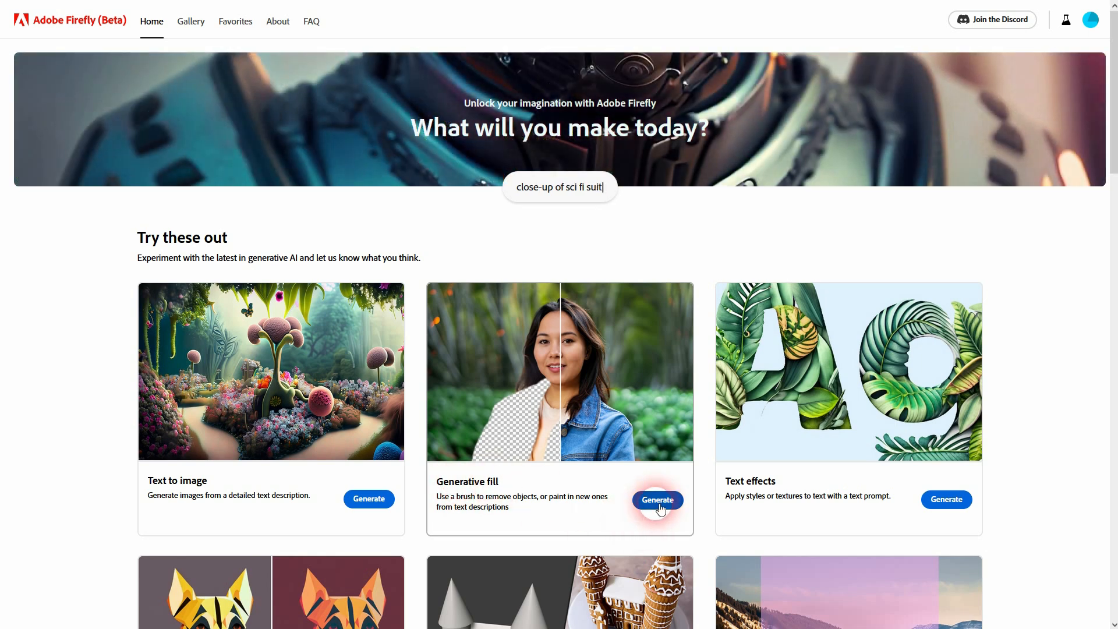
Step: Start a Generative fill project and upload 'example image firefly' from Downloads
{"action": "left_click", "coordinate": [657, 499]}
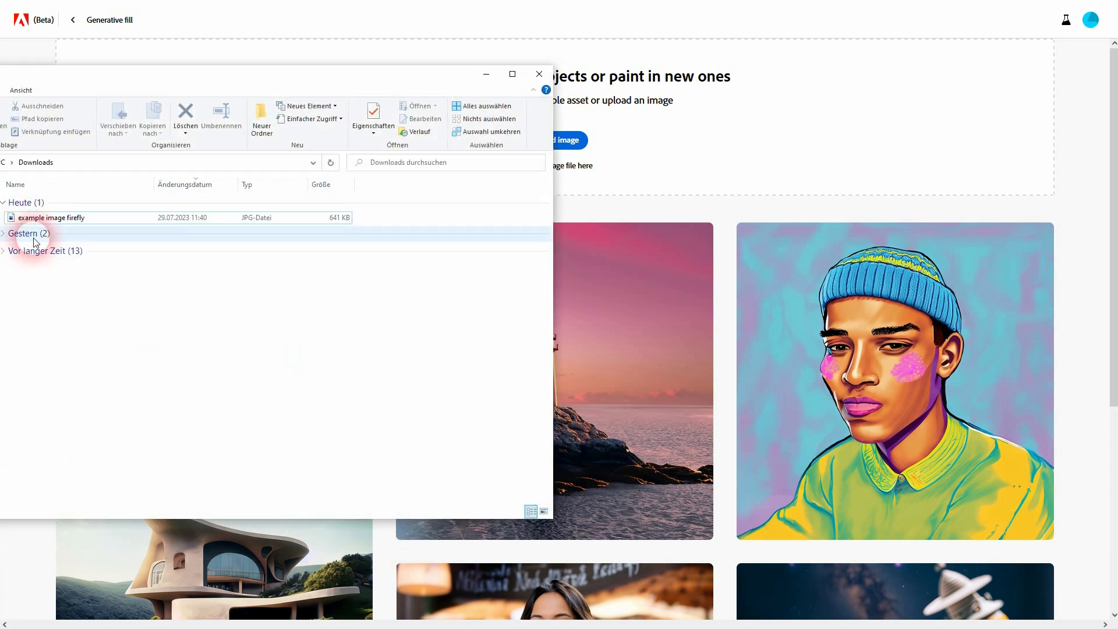
{"action": "left_click", "coordinate": [51, 217]}
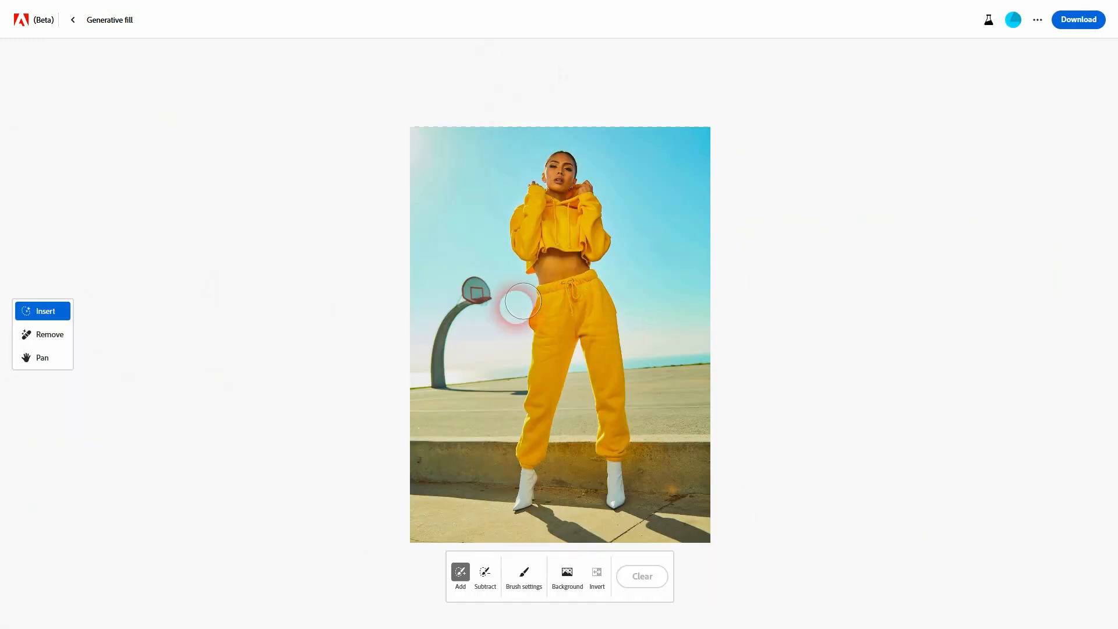
{"action": "left_click", "coordinate": [42, 334]}
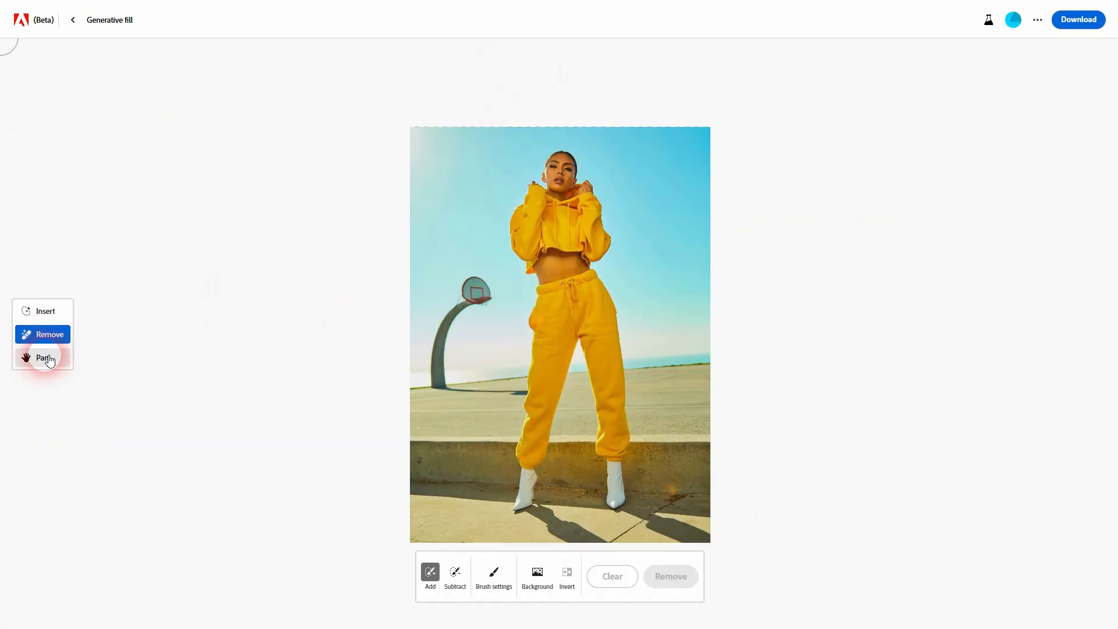
{"action": "left_click", "coordinate": [41, 357]}
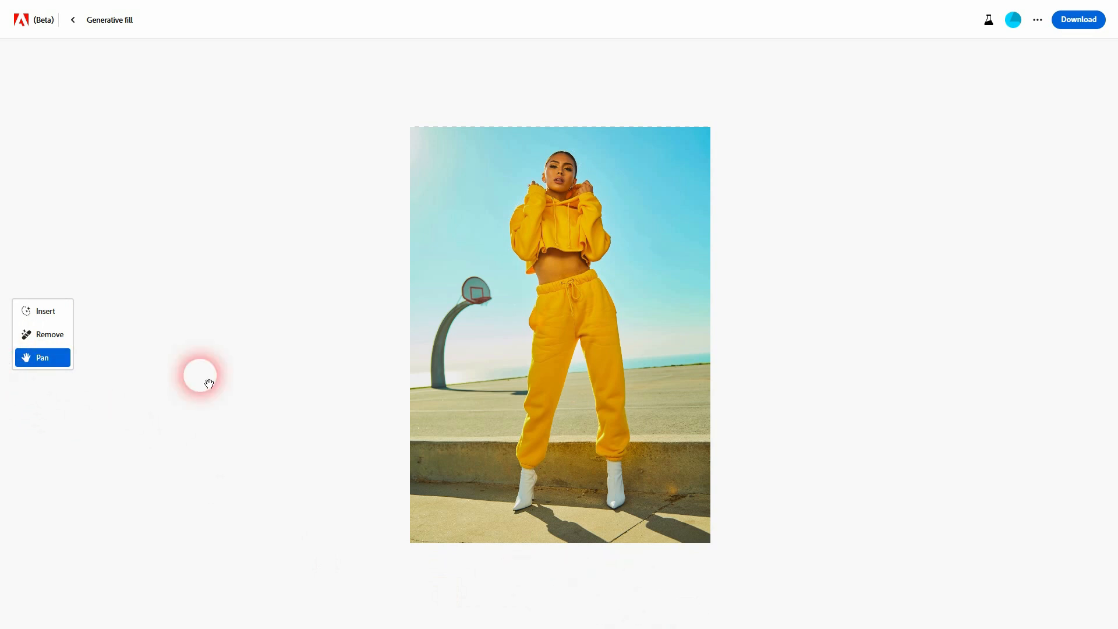
{"action": "left_click_drag", "start_coordinate": [200, 375], "coordinate": [86, 330]}
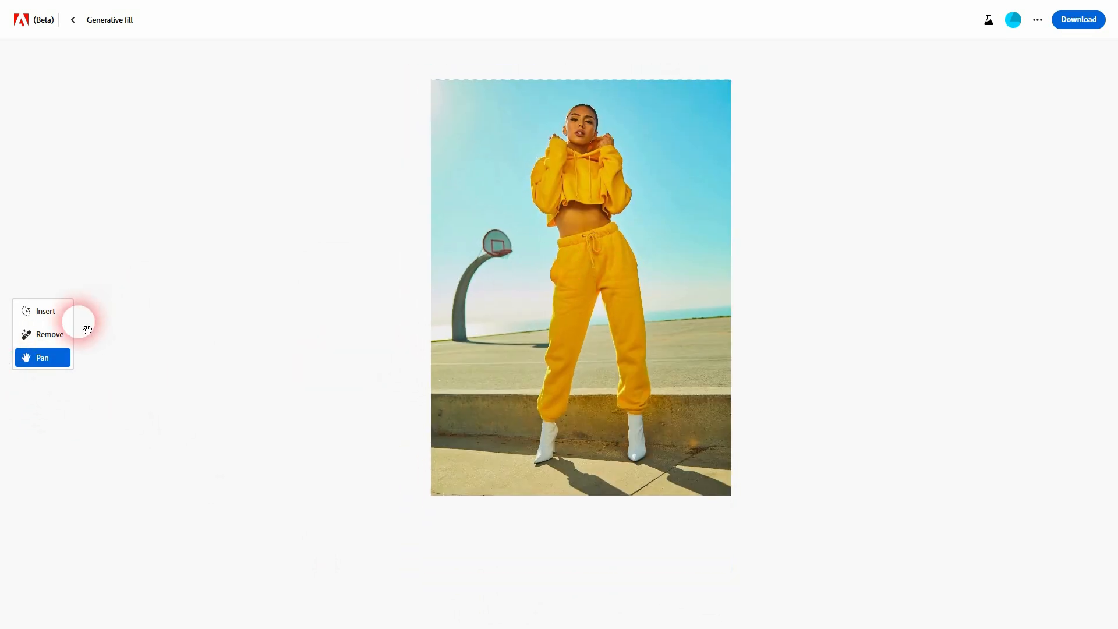
{"action": "left_click", "coordinate": [45, 311]}
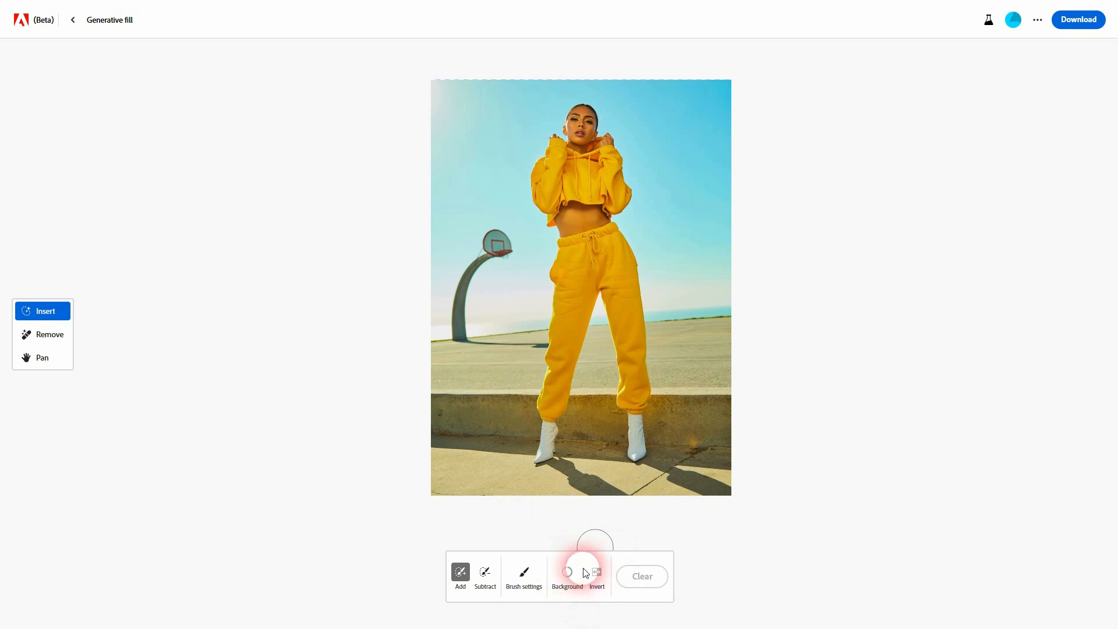
Step: Remove the photo's background and generate 'add a realistic dark background' behind the model
{"action": "left_click", "coordinate": [567, 576]}
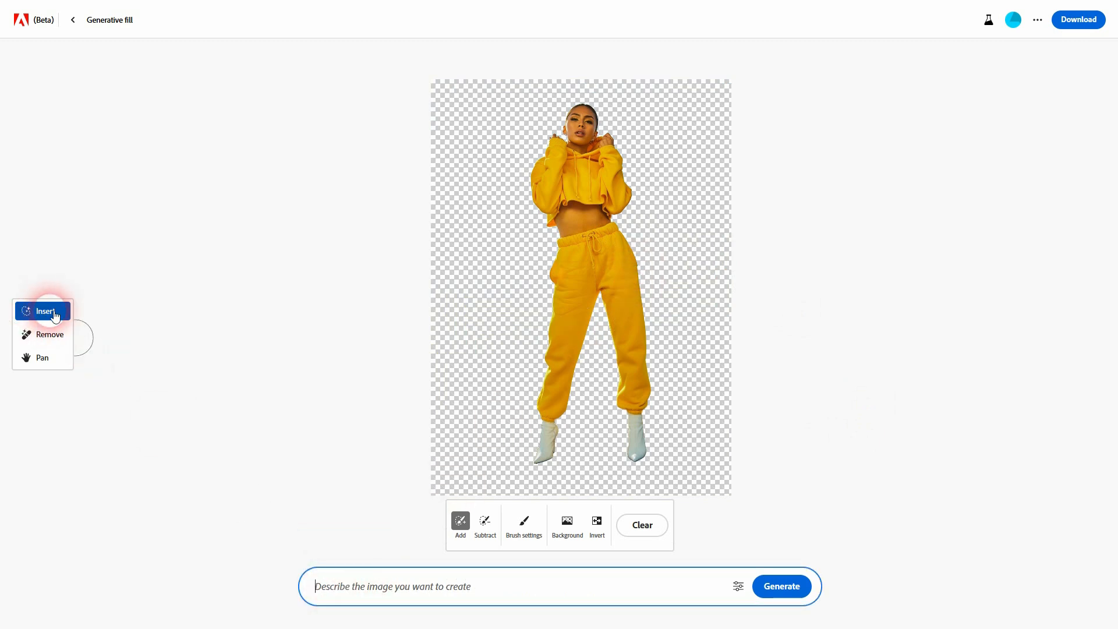
{"action": "type", "text": "add a realistic"}
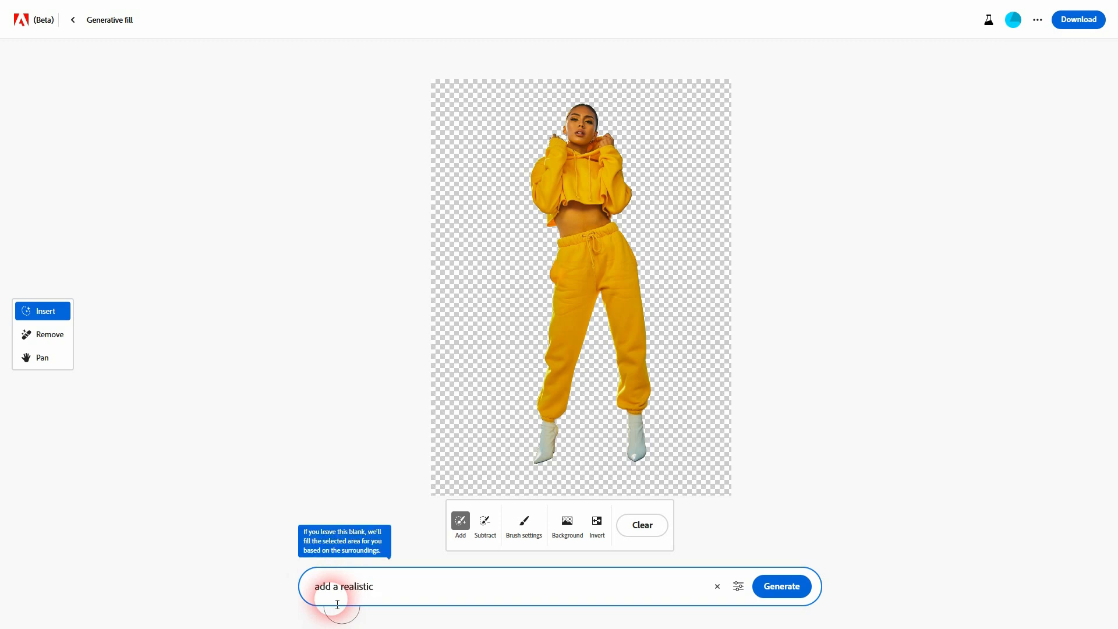
{"action": "type", "text": "dark backgrou"}
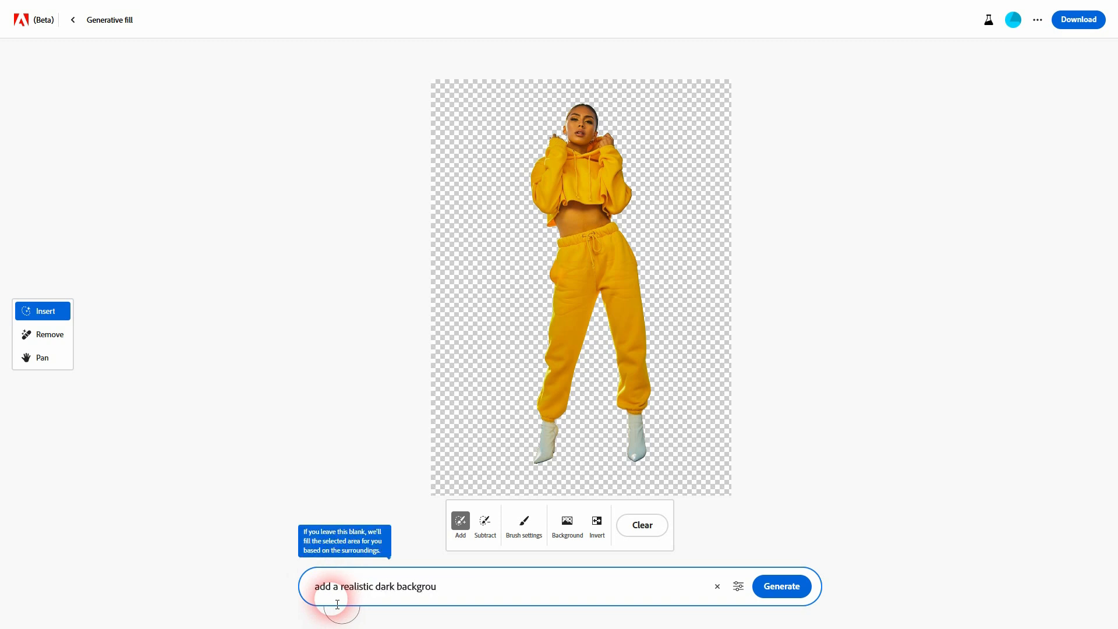
{"action": "left_click", "coordinate": [781, 587]}
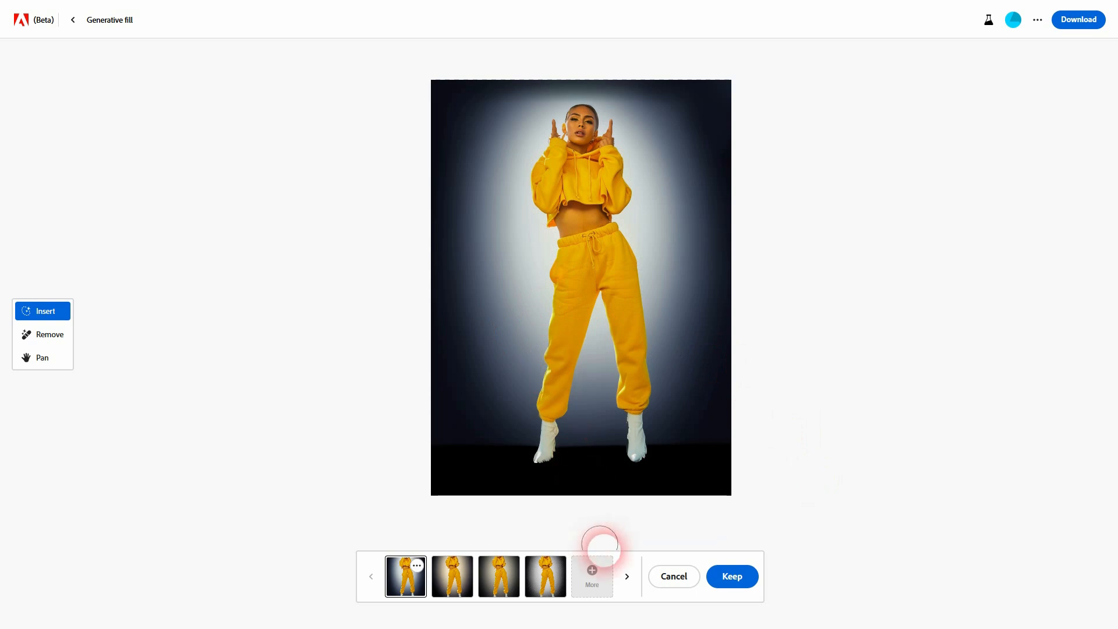
Step: Preview the second, third and fourth dark-background variations
{"action": "left_click", "coordinate": [452, 576]}
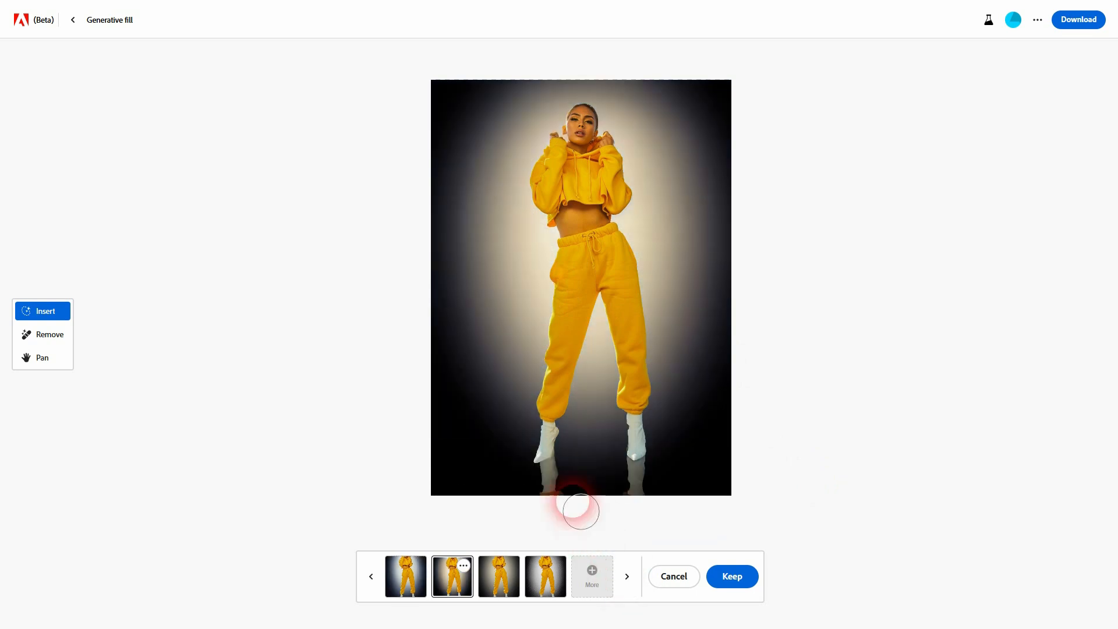
{"action": "left_click_drag", "start_coordinate": [581, 511], "coordinate": [635, 486]}
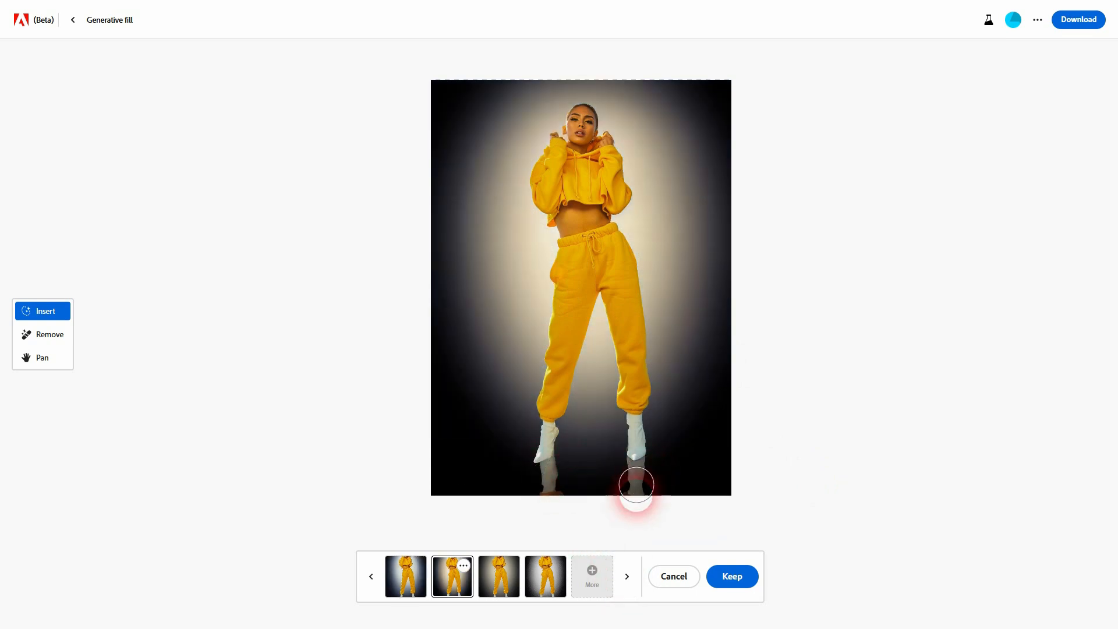
{"action": "left_click", "coordinate": [626, 576]}
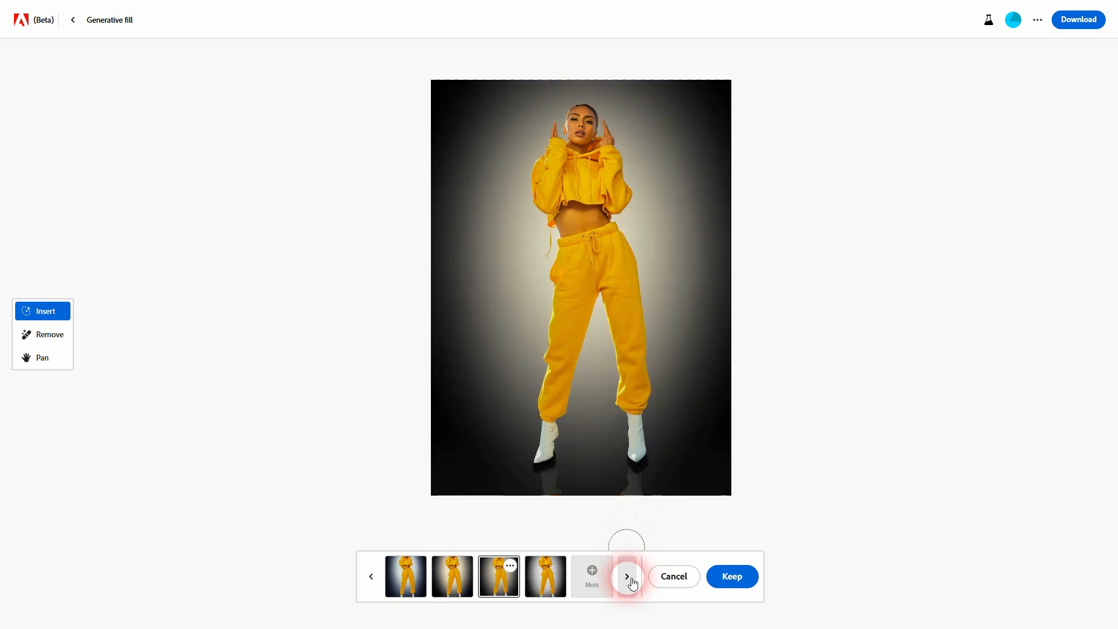
{"action": "left_click", "coordinate": [626, 576]}
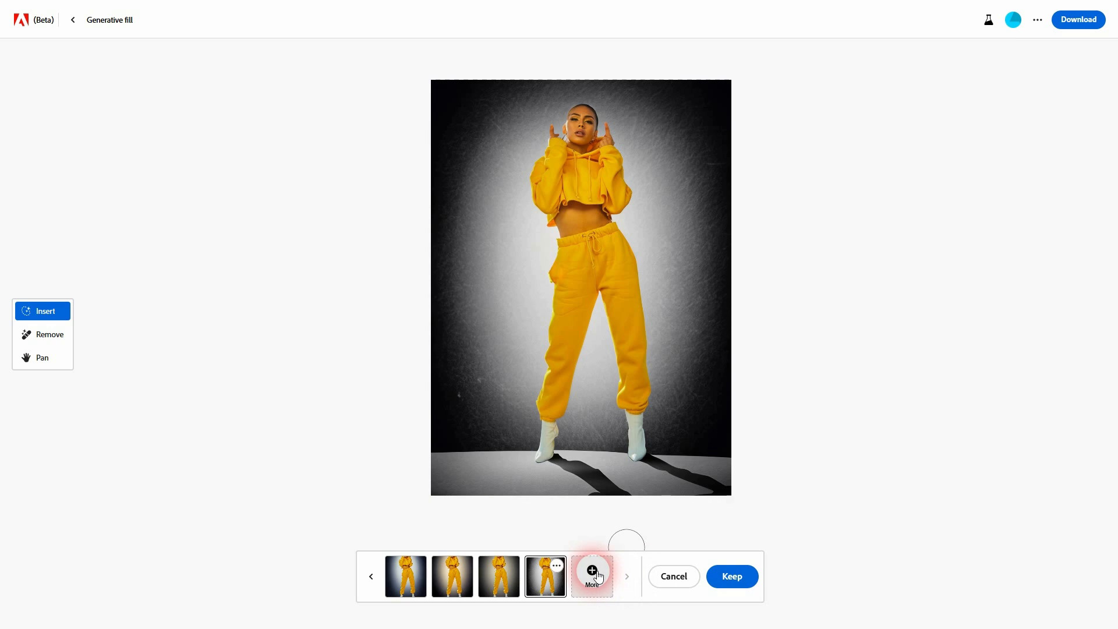
Step: Generate more variations, preview one, then cancel all generated dark backgrounds
{"action": "left_click", "coordinate": [592, 575]}
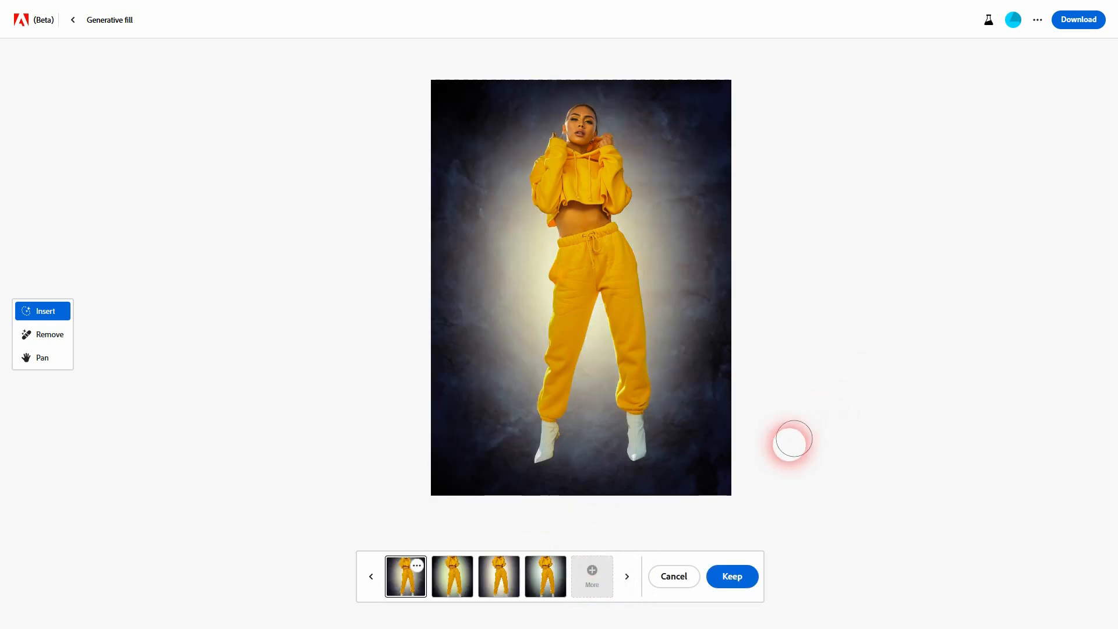
{"action": "left_click", "coordinate": [499, 575]}
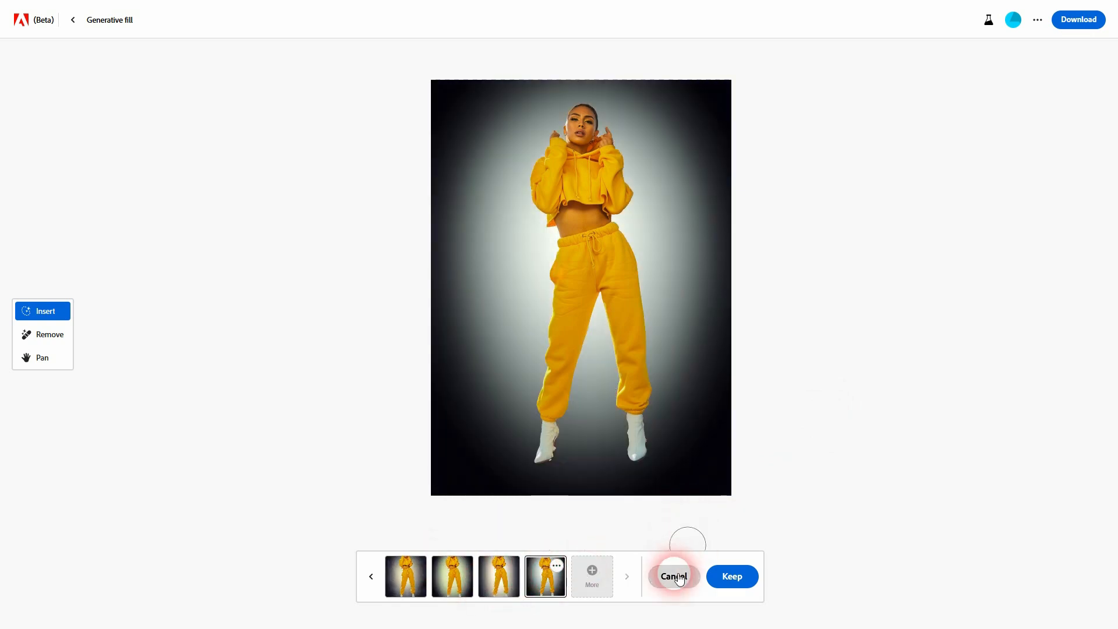
{"action": "left_click", "coordinate": [673, 576]}
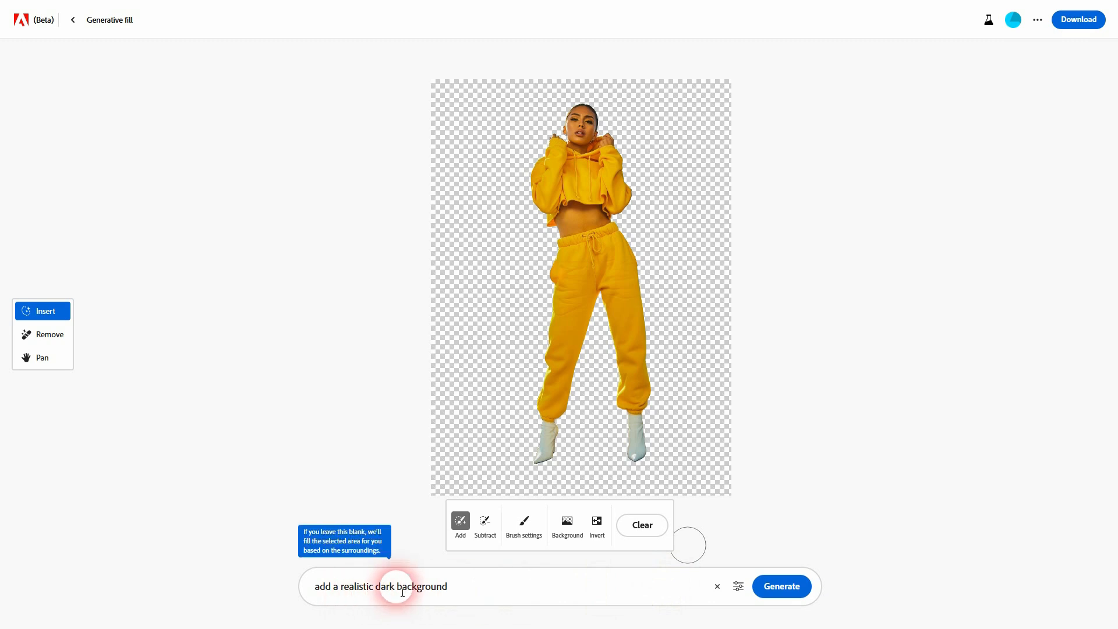
Step: Extend the prompt with 'with a dark blue light source' and generate new backgrounds
{"action": "left_click", "coordinate": [464, 586]}
{"action": "type", "text": " with a"}
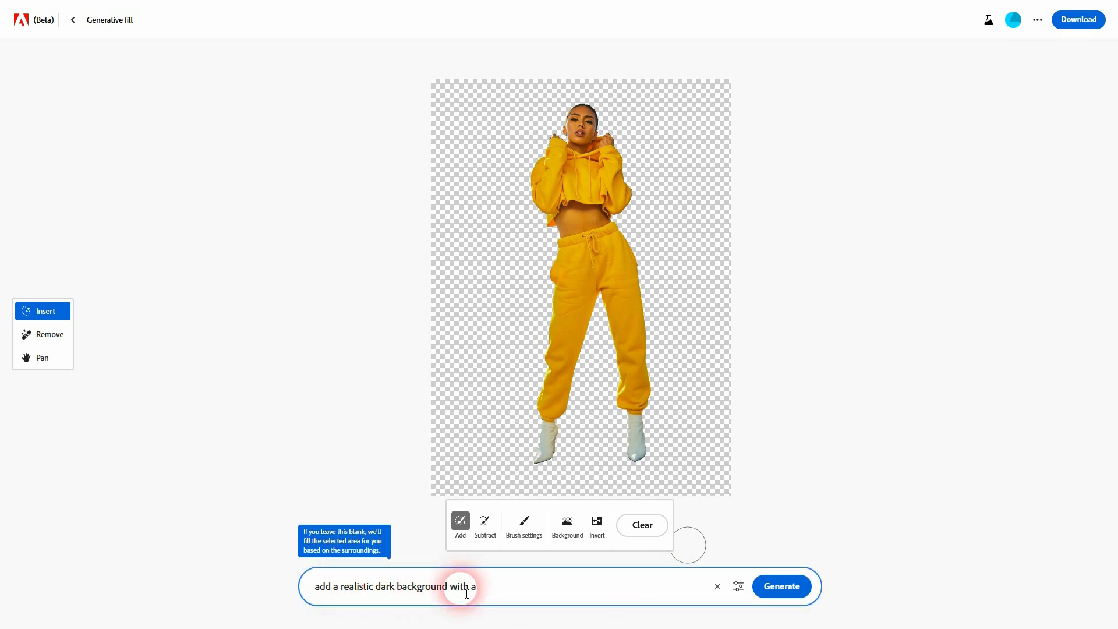
{"action": "type", "text": "dark blue light source"}
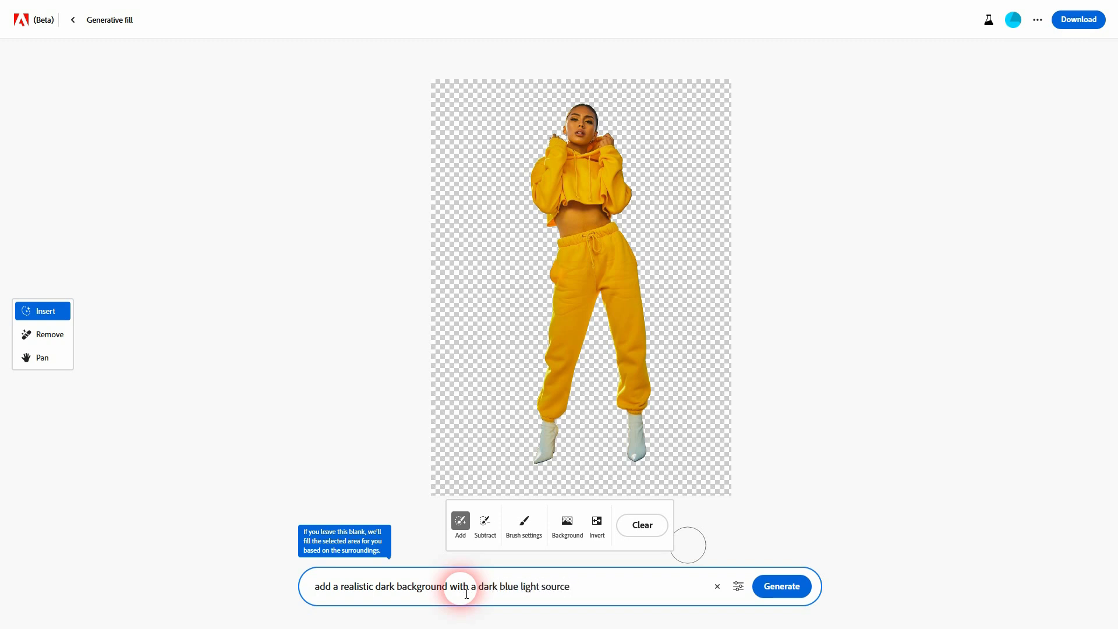
{"action": "left_click", "coordinate": [781, 587]}
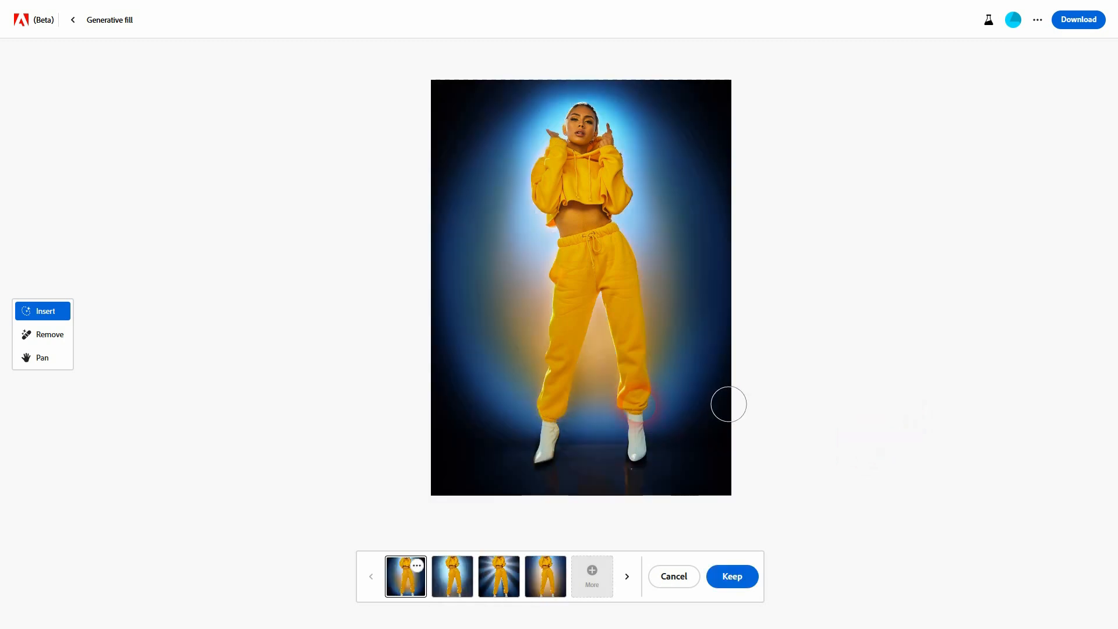
Step: Preview the blue-light variations and keep the second soft-glow backdrop
{"action": "left_click", "coordinate": [452, 576]}
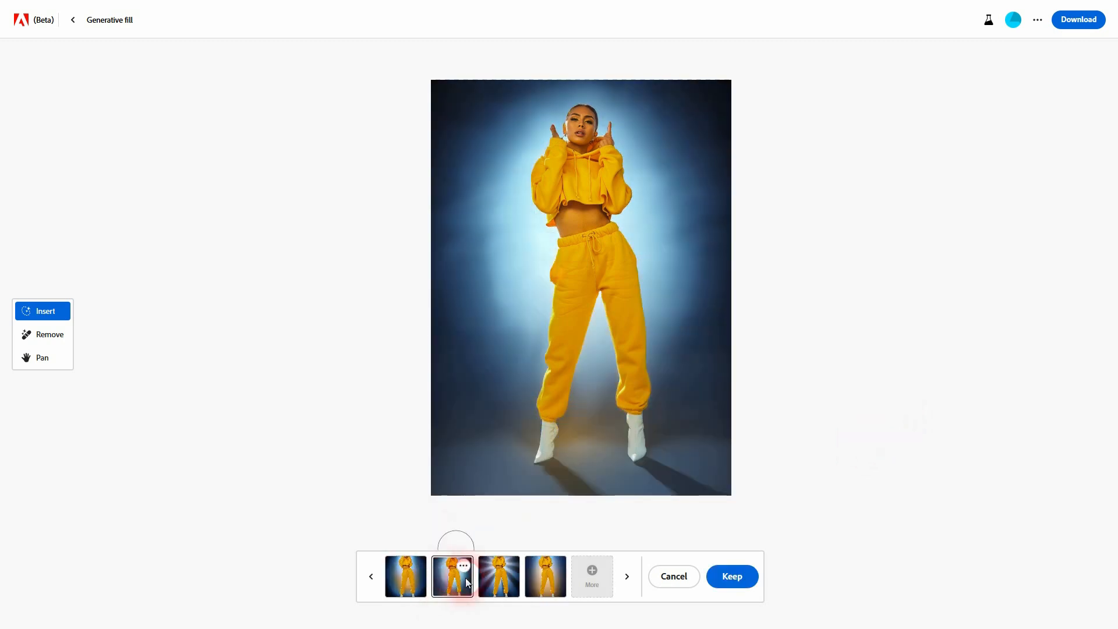
{"action": "left_click", "coordinate": [498, 576]}
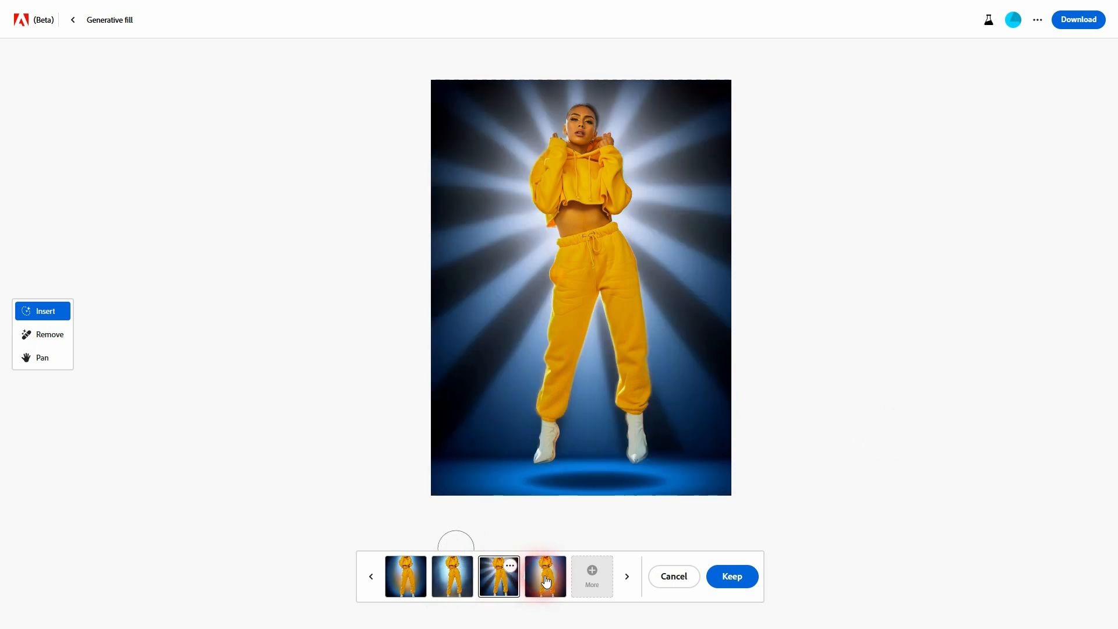
{"action": "left_click", "coordinate": [545, 575]}
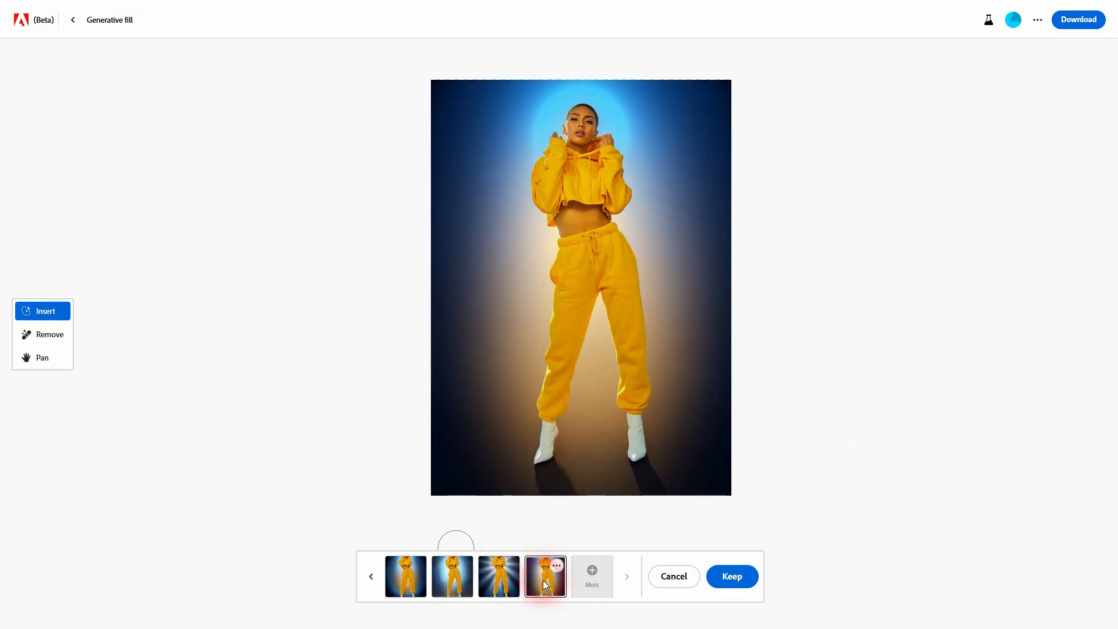
{"action": "left_click", "coordinate": [499, 577]}
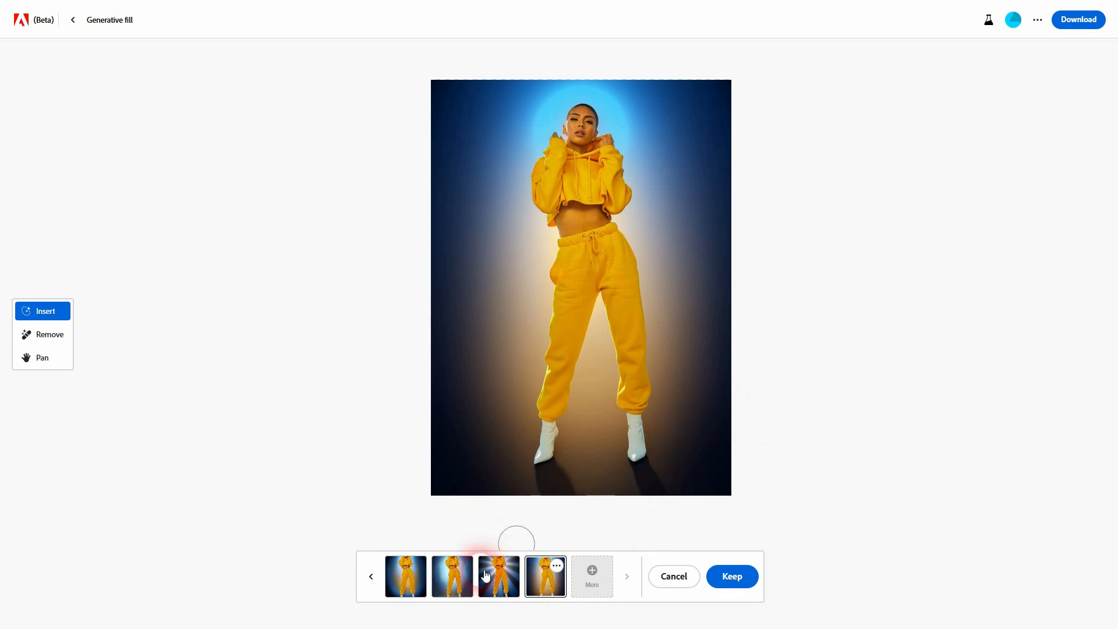
{"action": "left_click", "coordinate": [452, 576]}
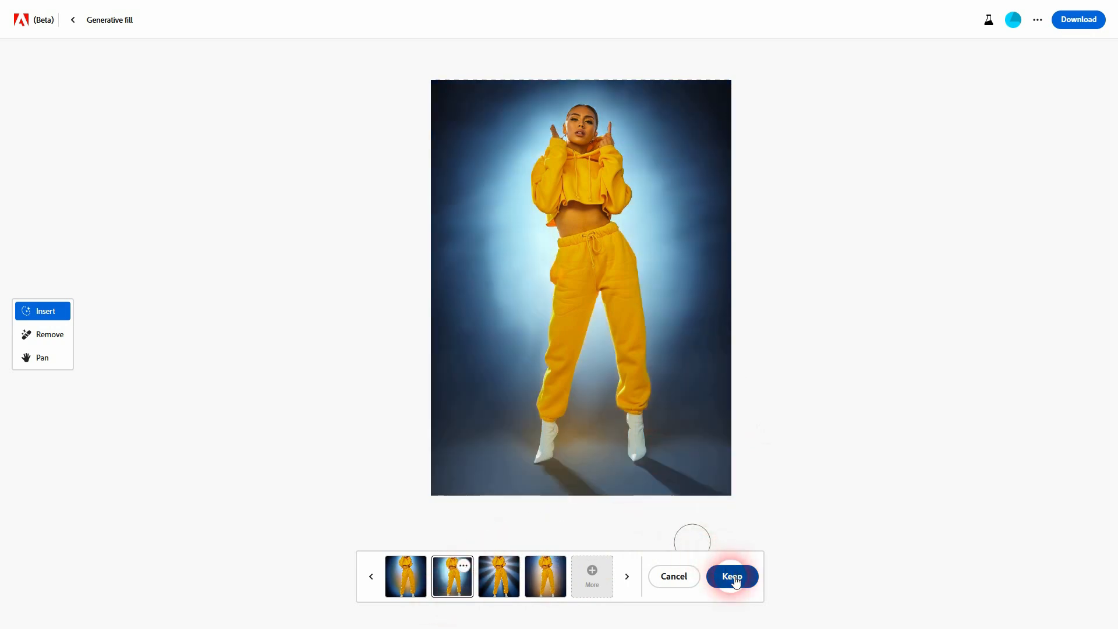
{"action": "left_click", "coordinate": [731, 576]}
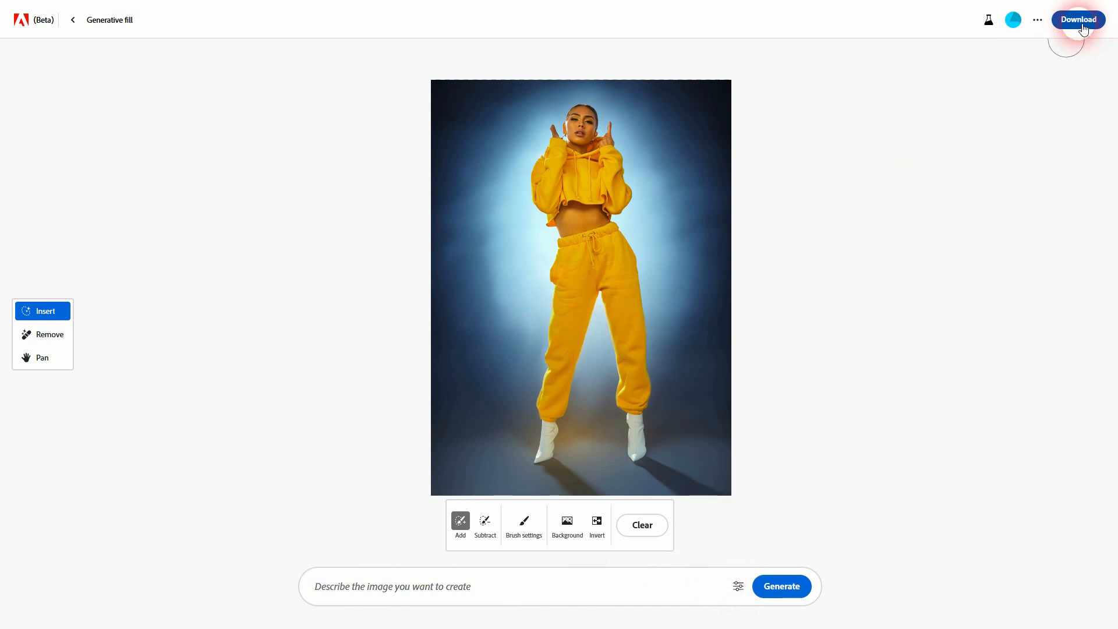
Step: Download the finished blue-studio image and return to the Firefly home page
{"action": "left_click", "coordinate": [1077, 19]}
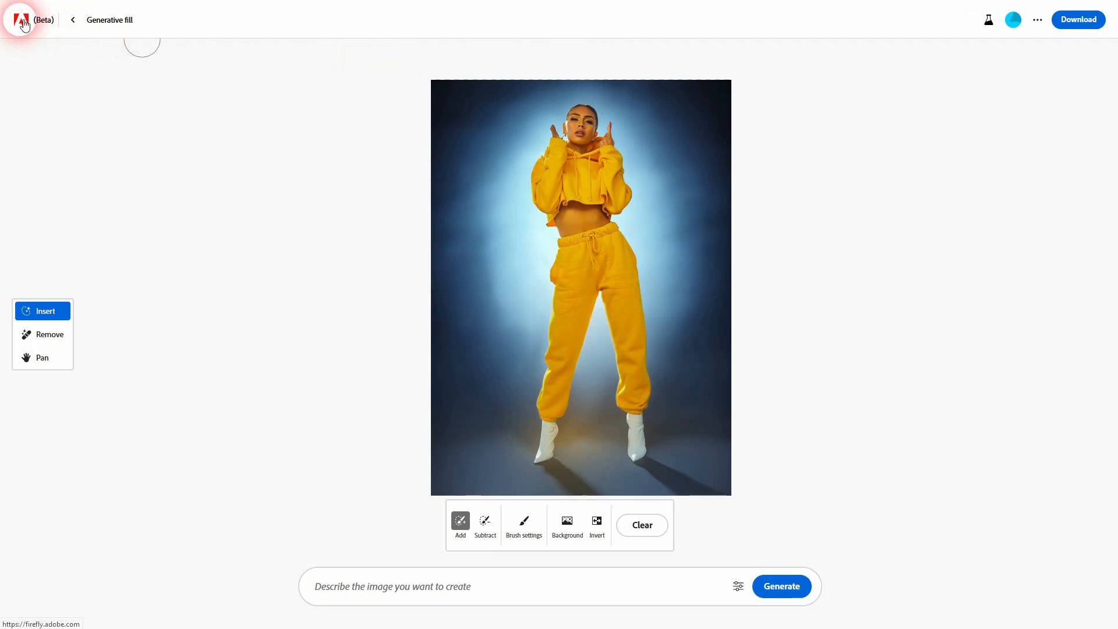
{"action": "left_click", "coordinate": [22, 19]}
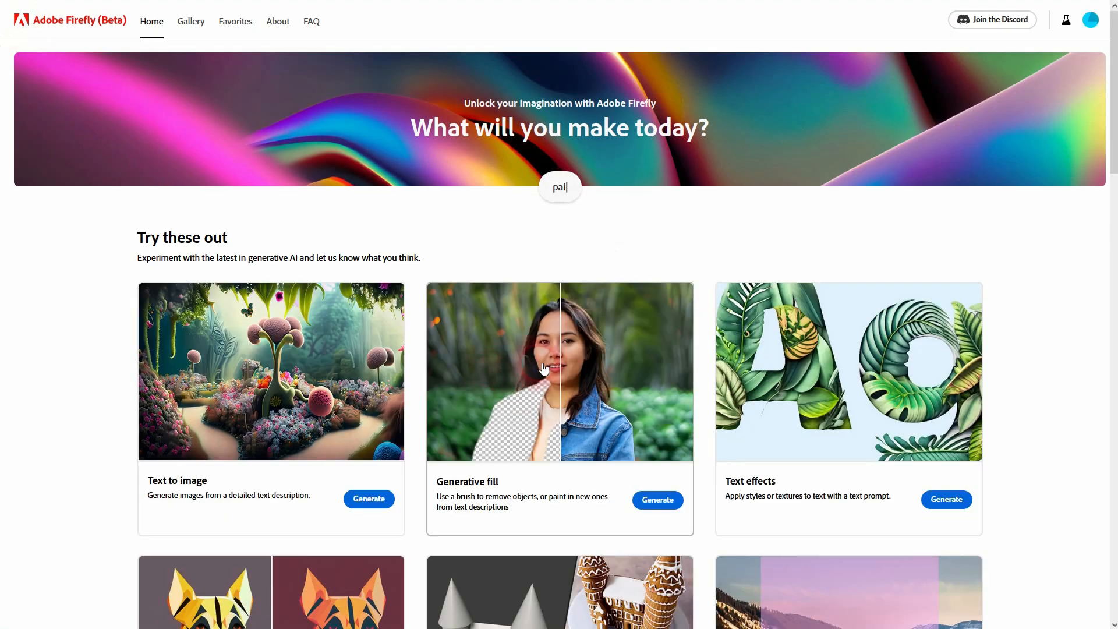